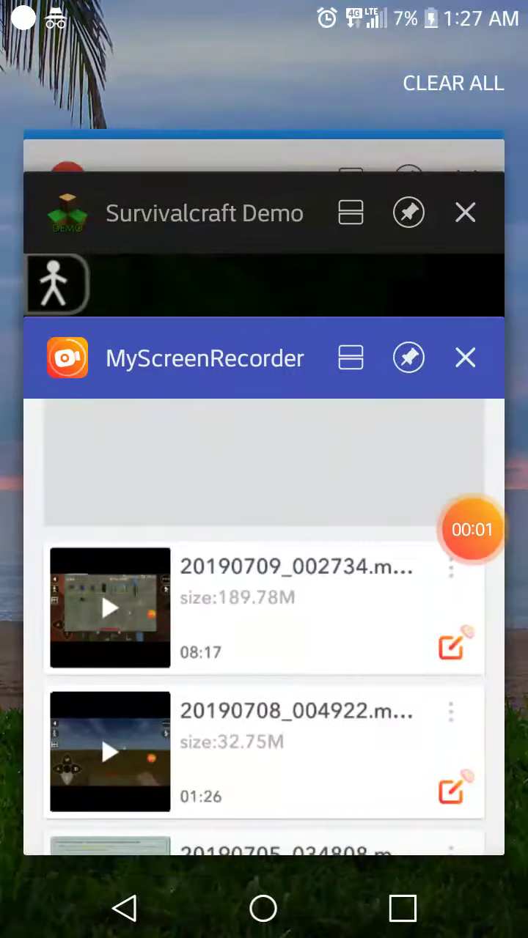
# Resume Survivalcraft Demo from its card in the Android recent apps list
pyautogui.click(205, 212)
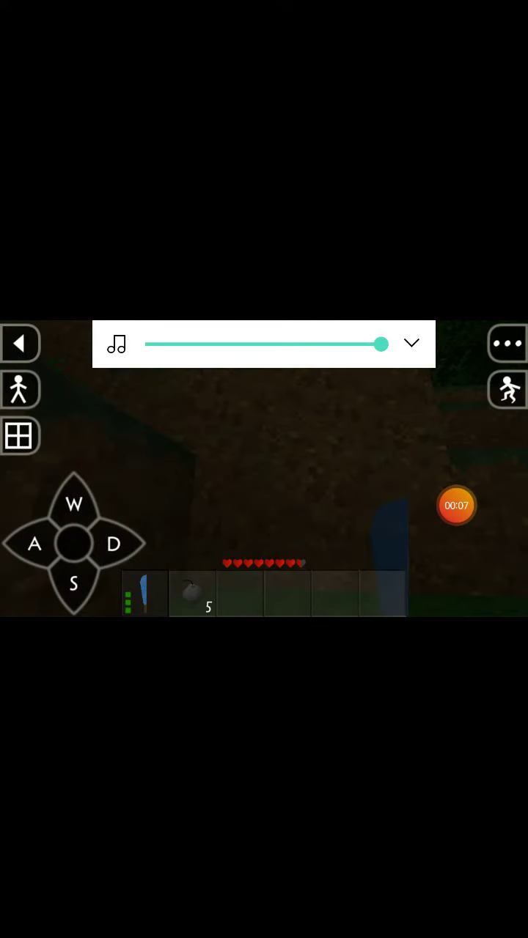
# Walk across the night terrain into the water until the player is completely wet
pyautogui.click(74, 504)
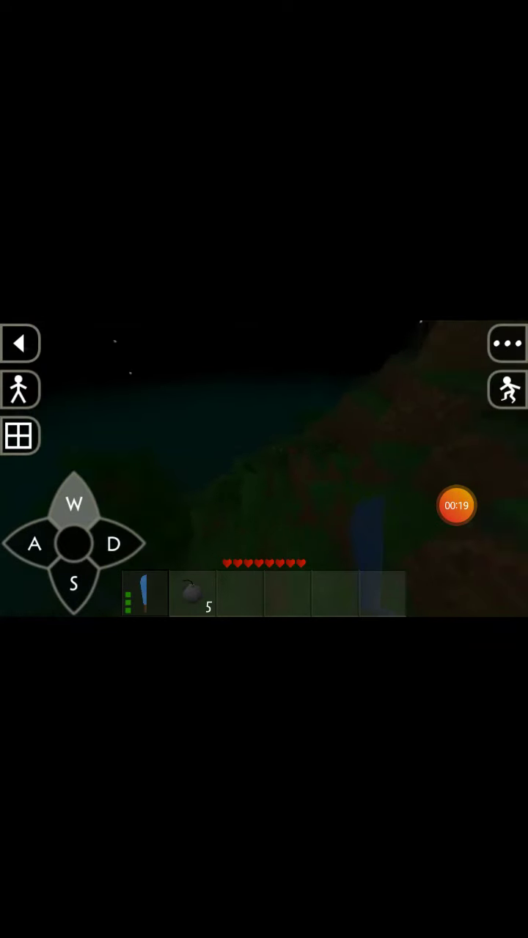
pyautogui.click(114, 544)
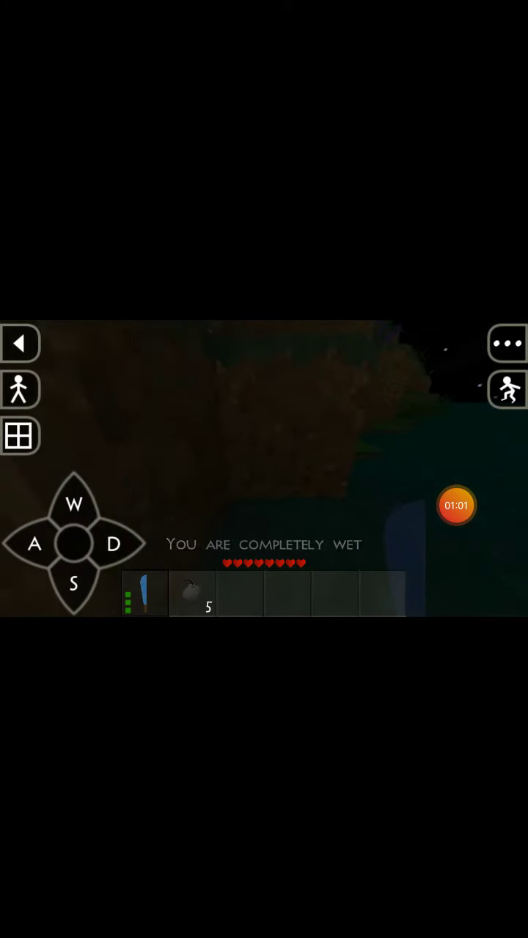
# Walk into the dark stone passage and use up the five bombs
pyautogui.click(74, 504)
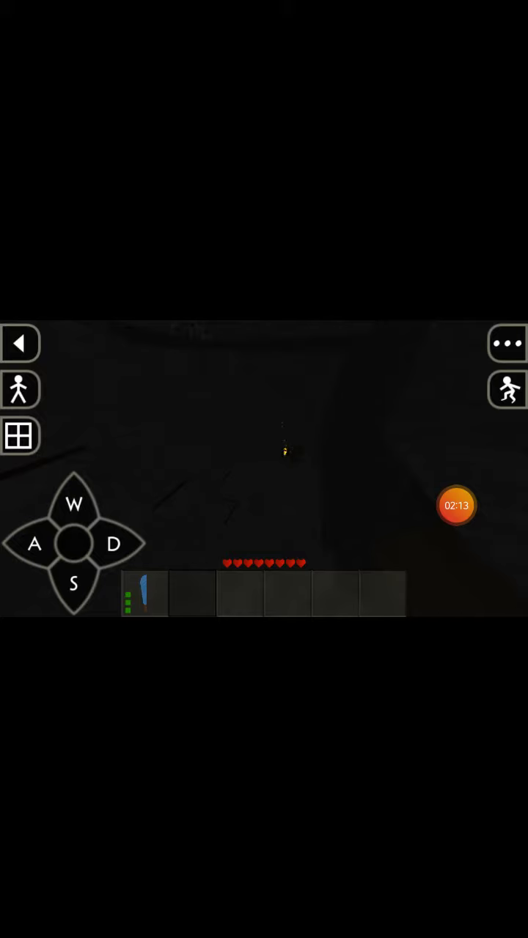
# Walk onto the daylit grassland beside the bull and turn sneak mode off
pyautogui.click(73, 585)
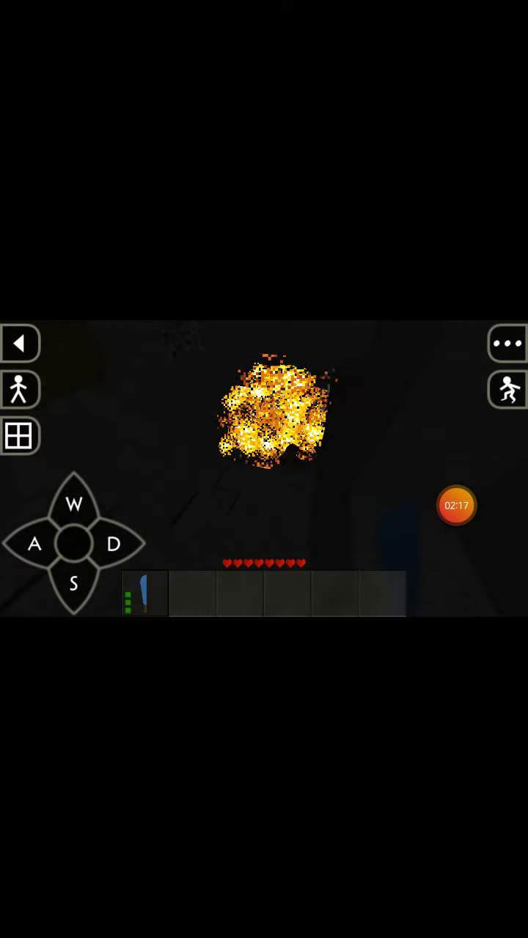
pyautogui.click(73, 586)
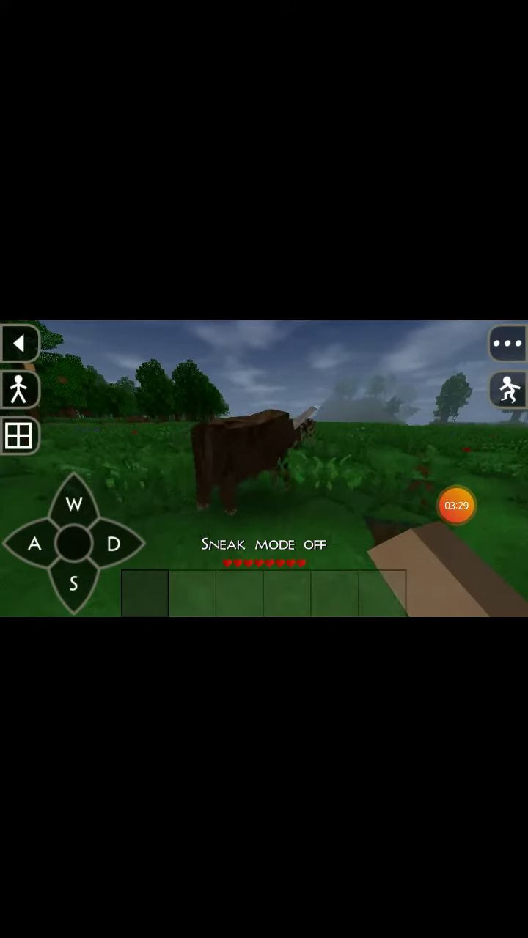
# Photograph the two horned bulls from the ••• menu, then roam among the cattle
pyautogui.click(74, 586)
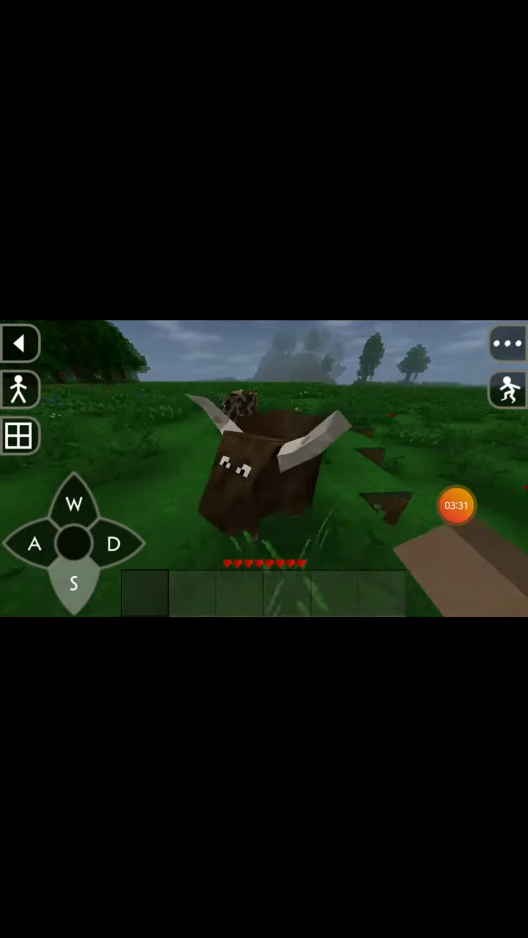
pyautogui.click(507, 344)
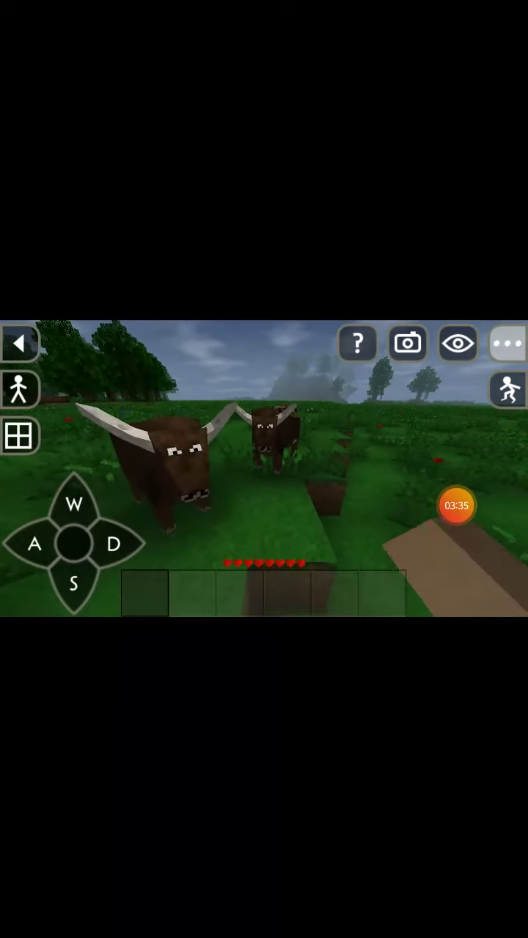
pyautogui.click(408, 343)
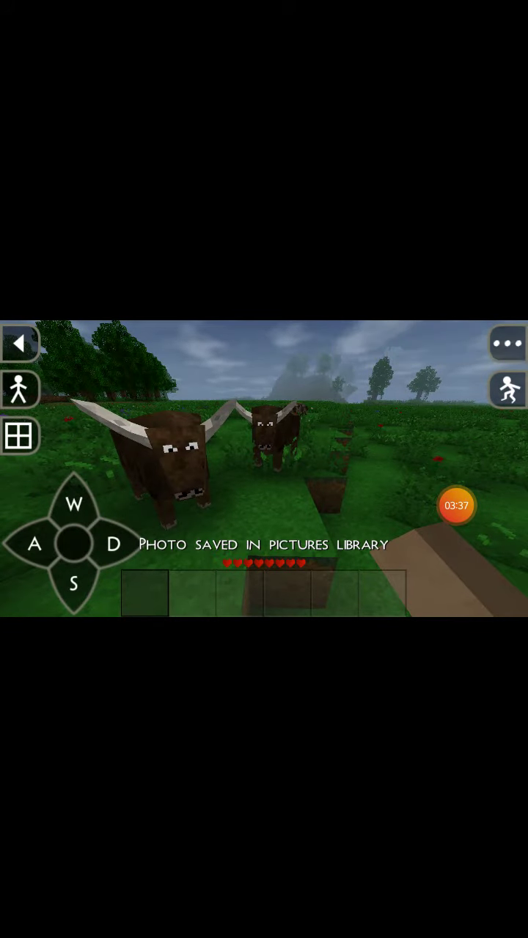
pyautogui.click(35, 546)
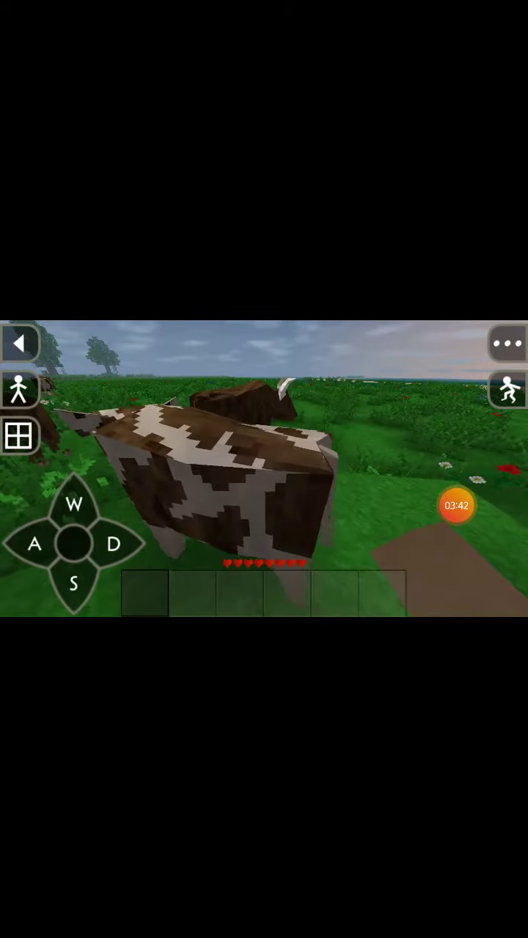
pyautogui.click(113, 545)
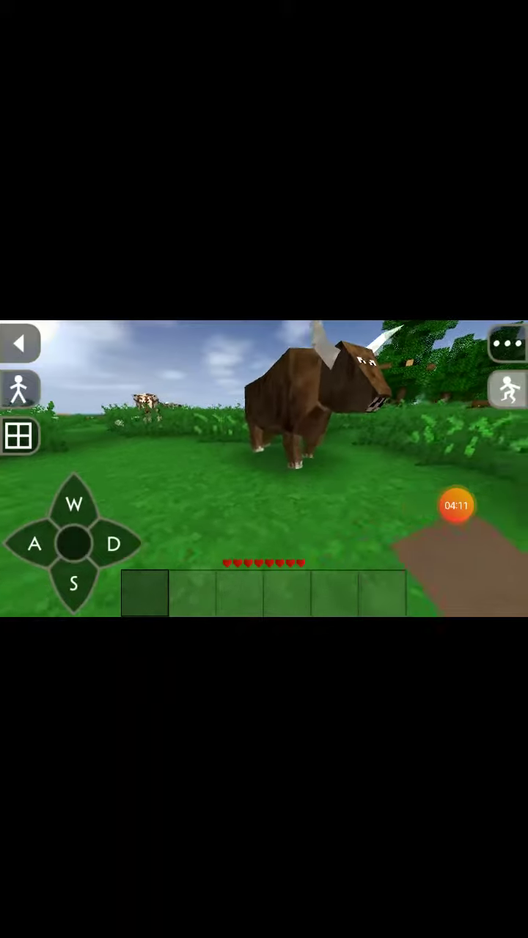
# Follow the bulls across the grass and switch to the third-person overhead camera
pyautogui.click(115, 546)
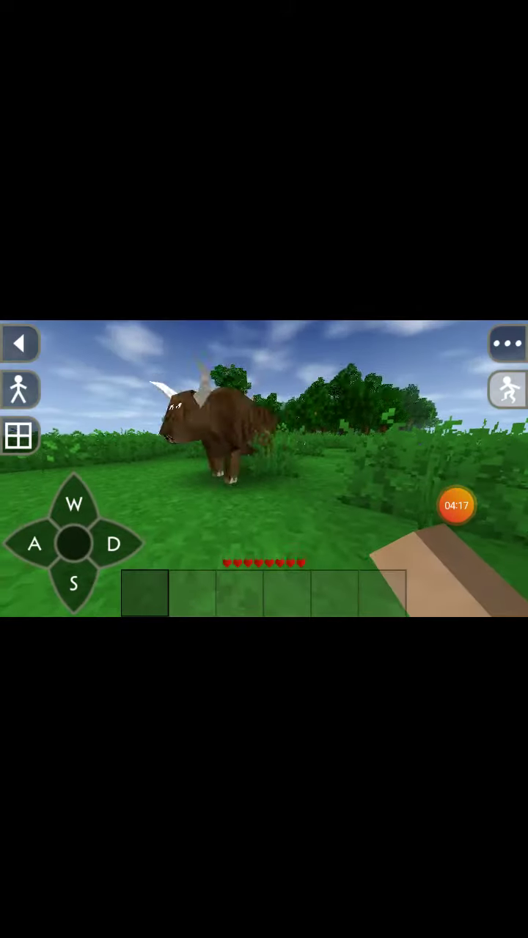
pyautogui.click(73, 506)
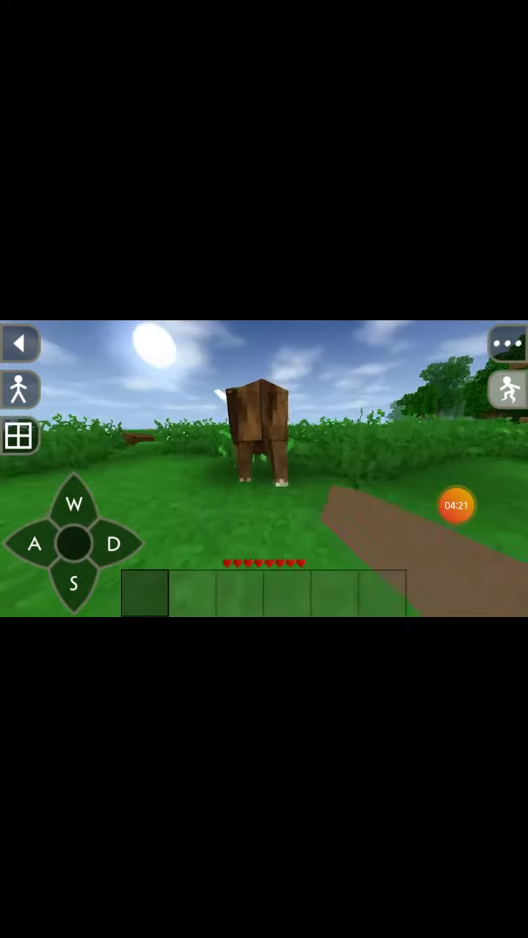
pyautogui.click(74, 506)
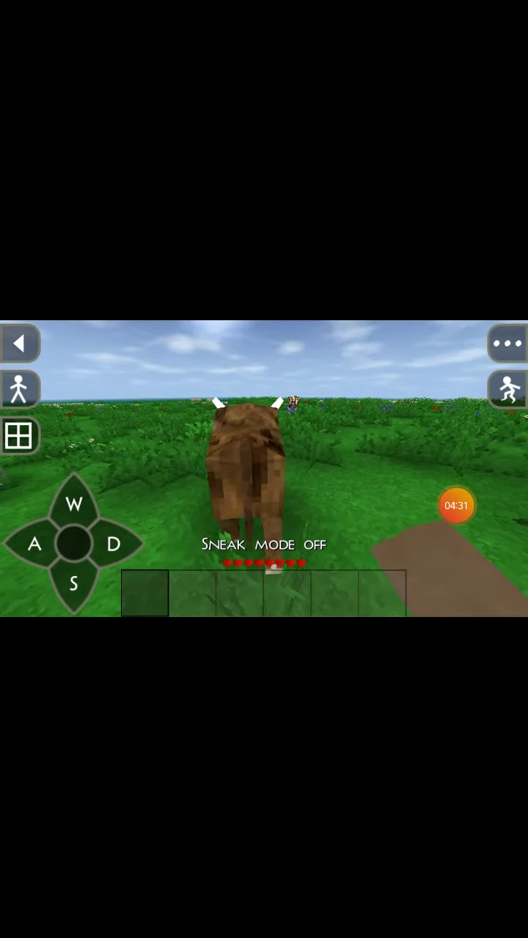
pyautogui.click(74, 584)
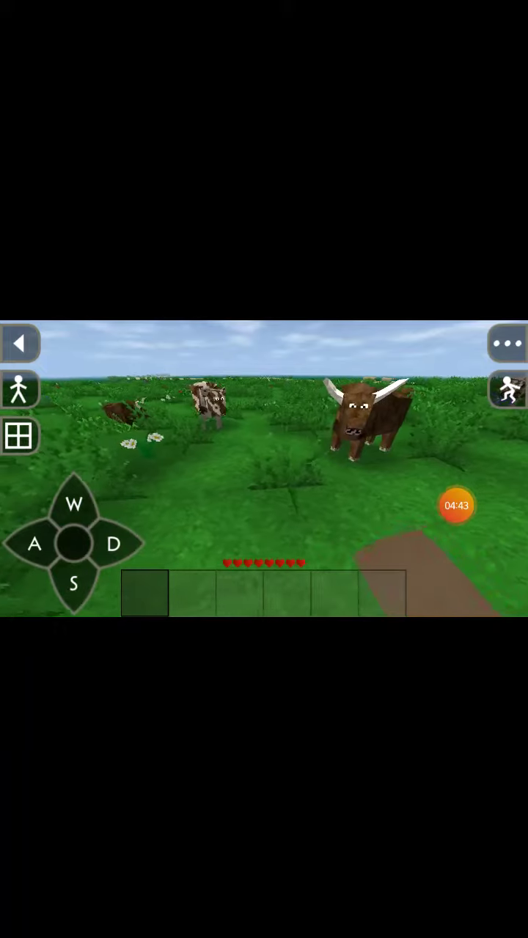
pyautogui.click(73, 587)
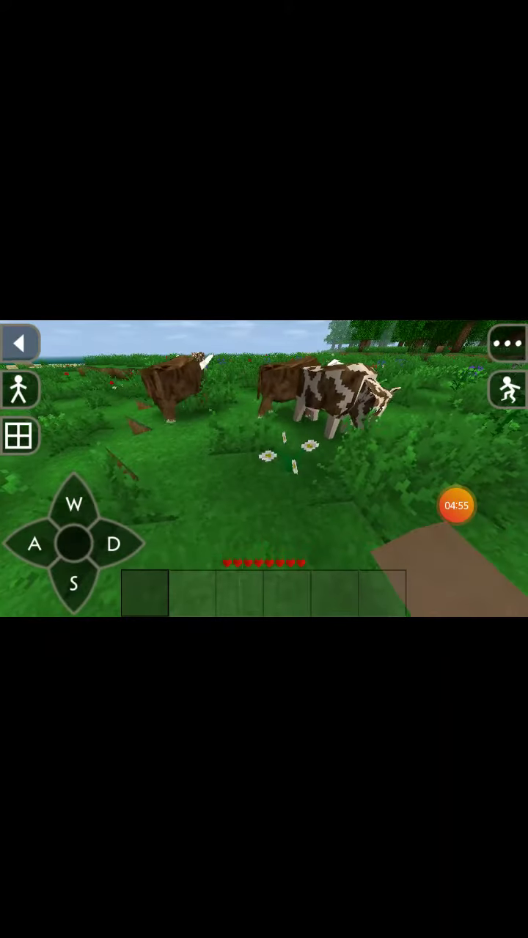
pyautogui.click(74, 506)
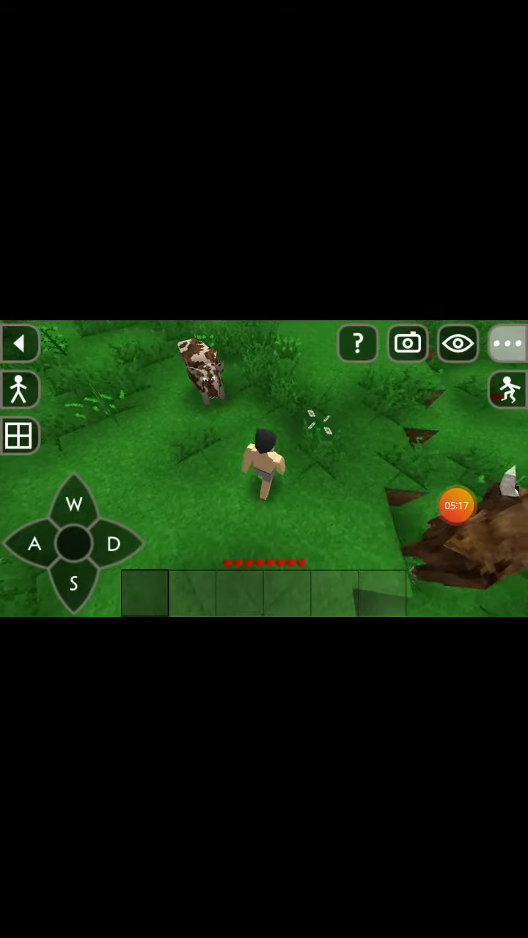
# Photograph the cattle herd and switch the camera to first-person view
pyautogui.click(457, 344)
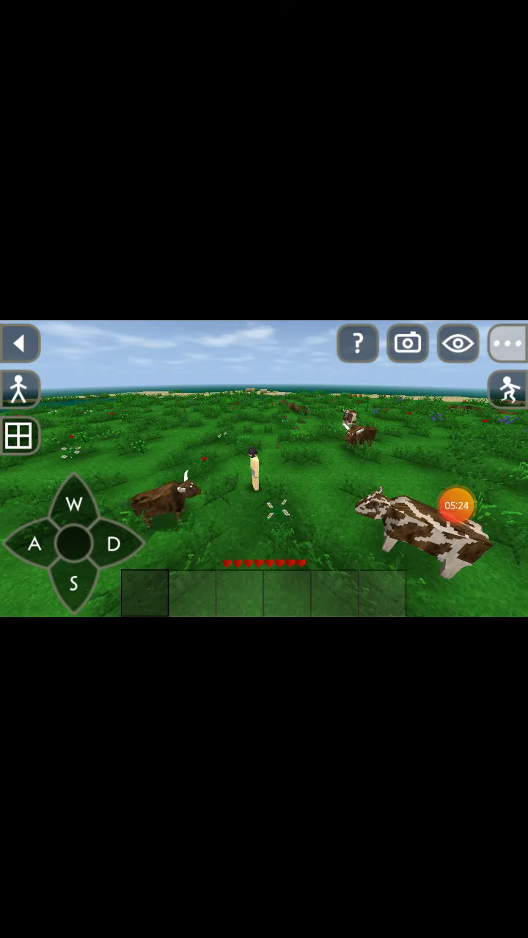
pyautogui.click(407, 344)
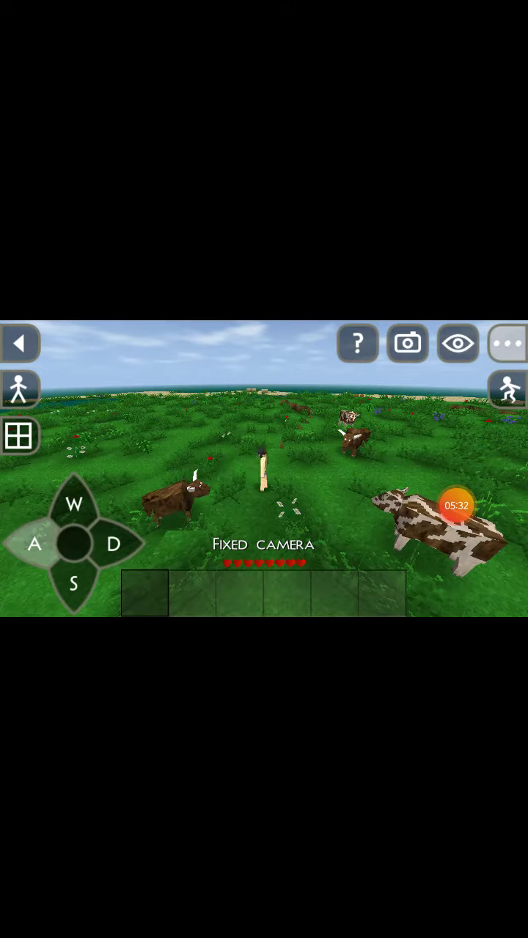
pyautogui.click(35, 544)
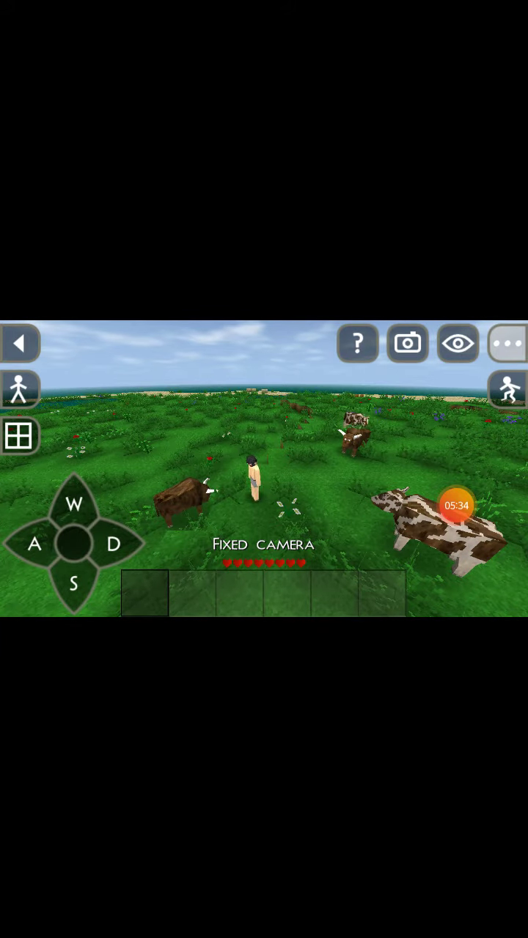
pyautogui.click(458, 344)
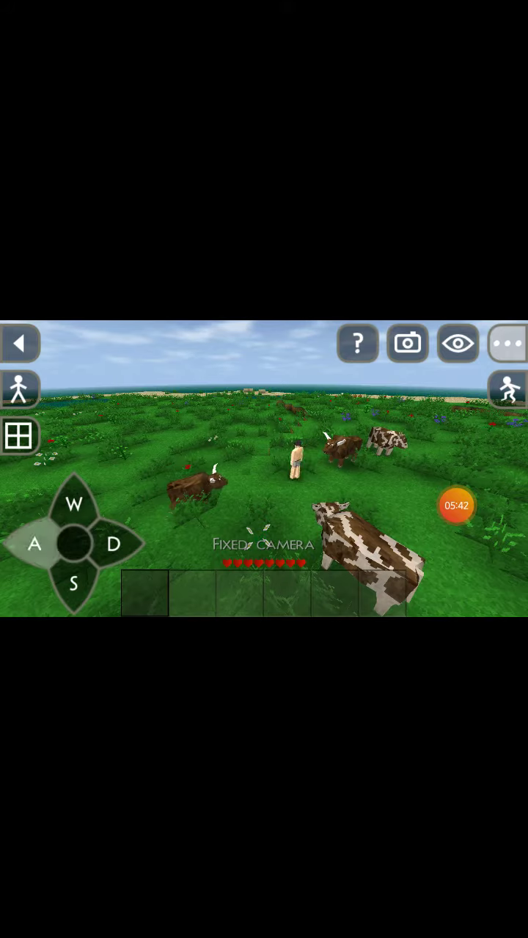
pyautogui.click(408, 344)
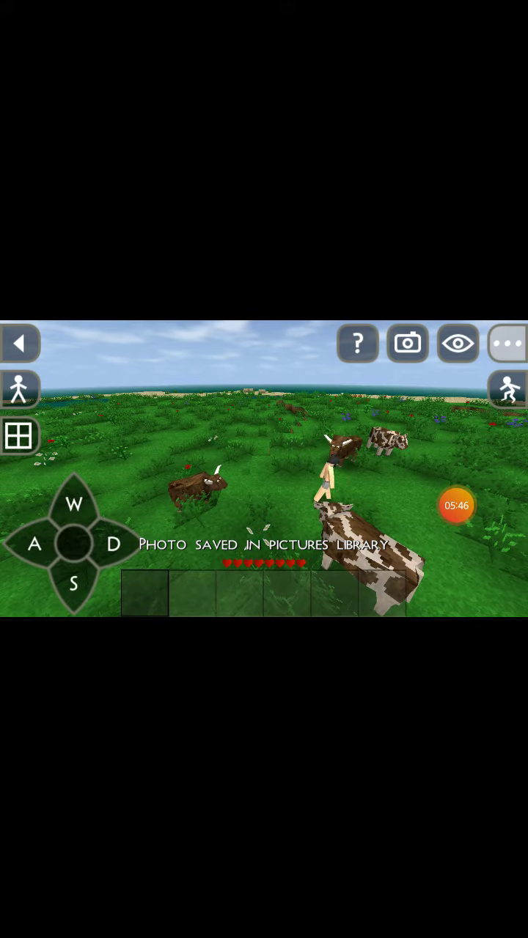
pyautogui.click(74, 505)
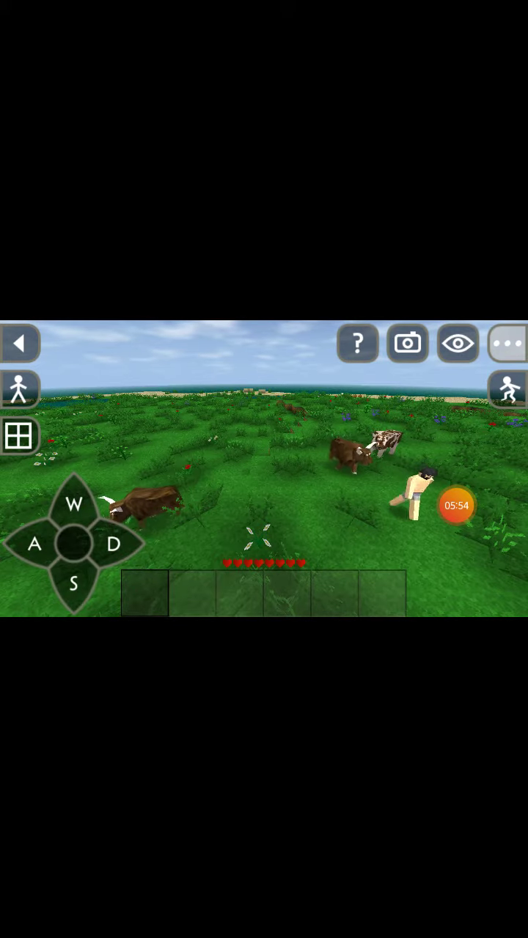
pyautogui.click(74, 586)
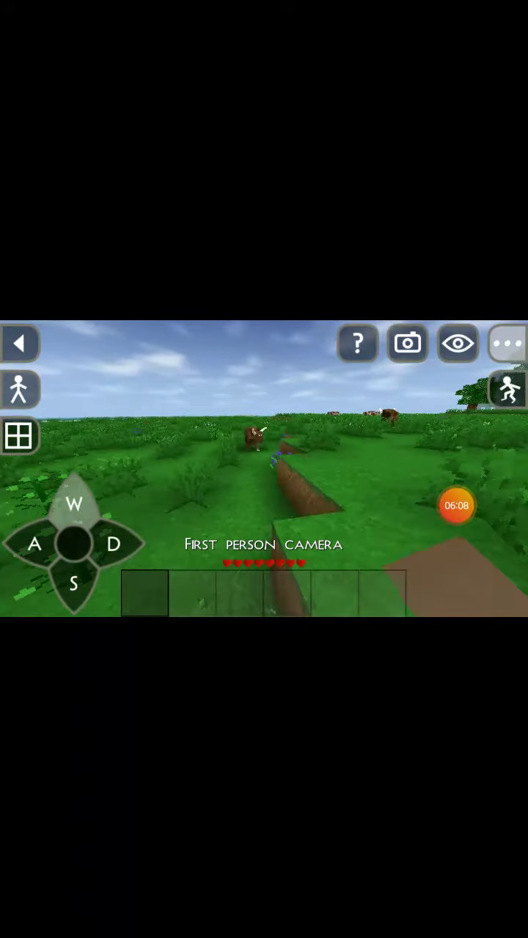
# Cycle the camera through third-person view to fixed camera mode
pyautogui.click(457, 343)
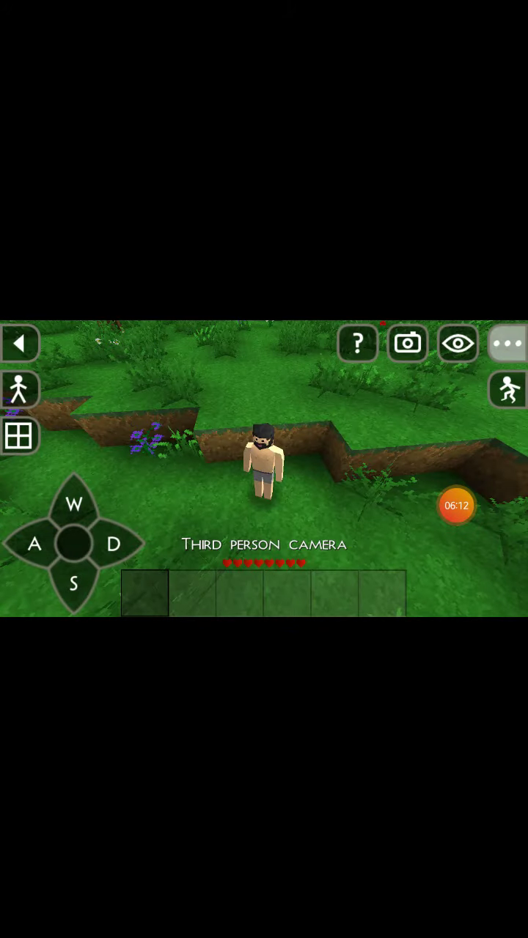
pyautogui.click(457, 343)
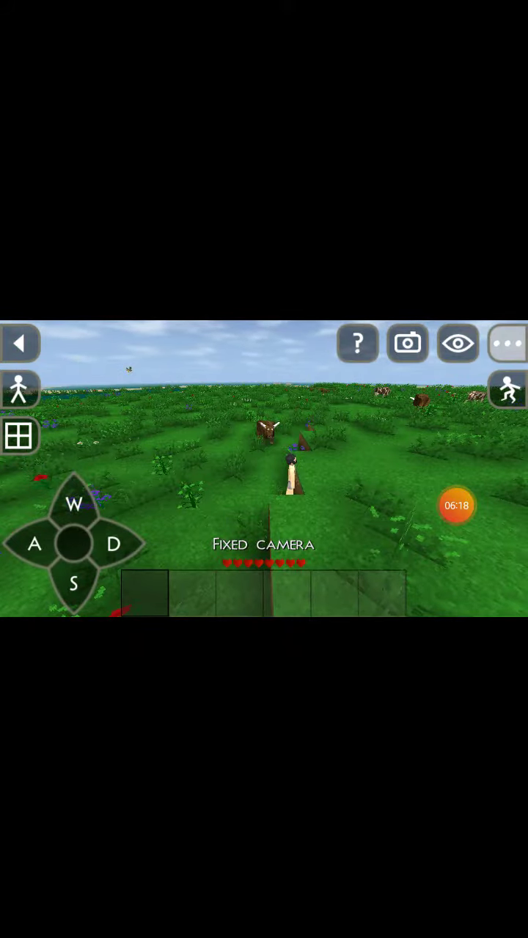
# Walk backward and left toward two bulls near the trees, then return to first-person view
pyautogui.click(74, 585)
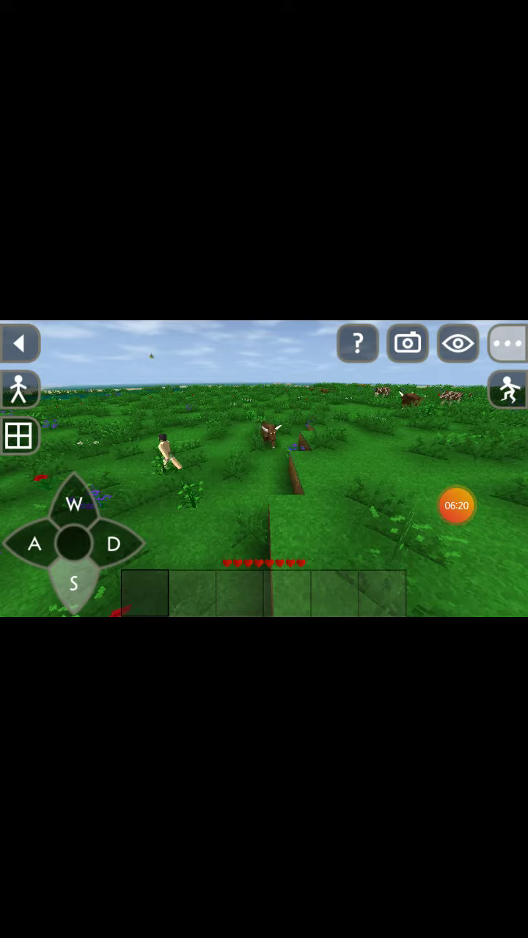
pyautogui.click(73, 504)
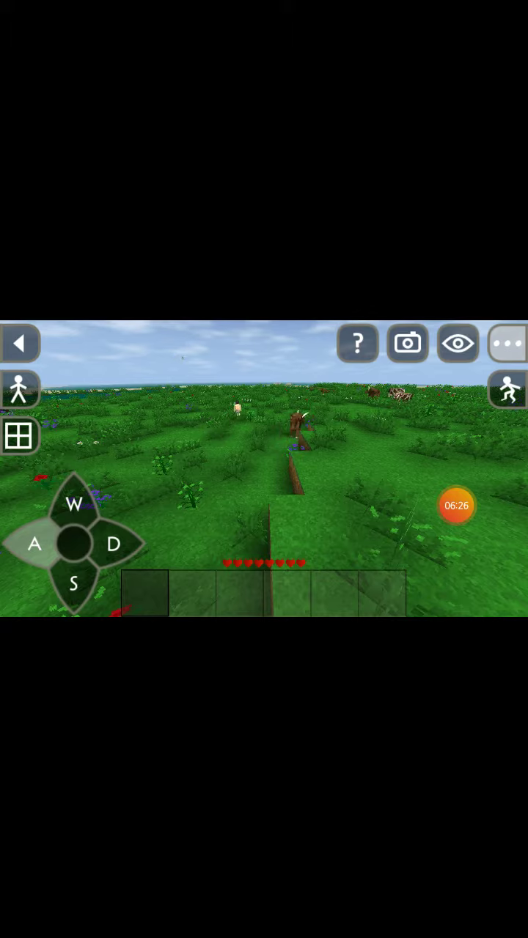
pyautogui.click(74, 506)
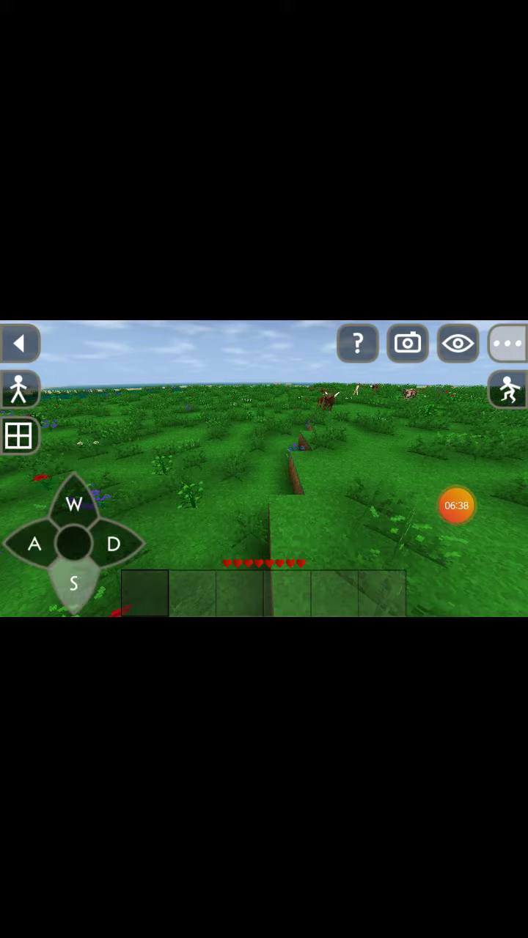
pyautogui.click(73, 584)
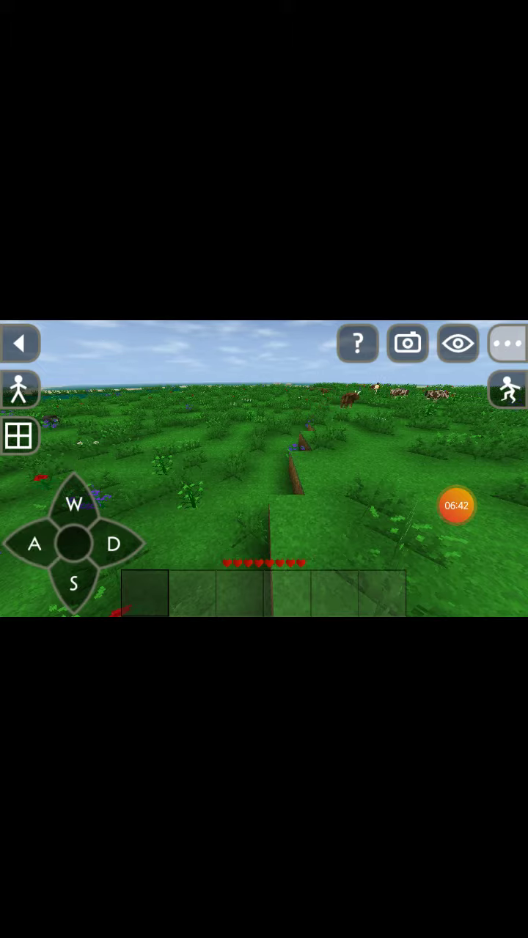
pyautogui.click(115, 546)
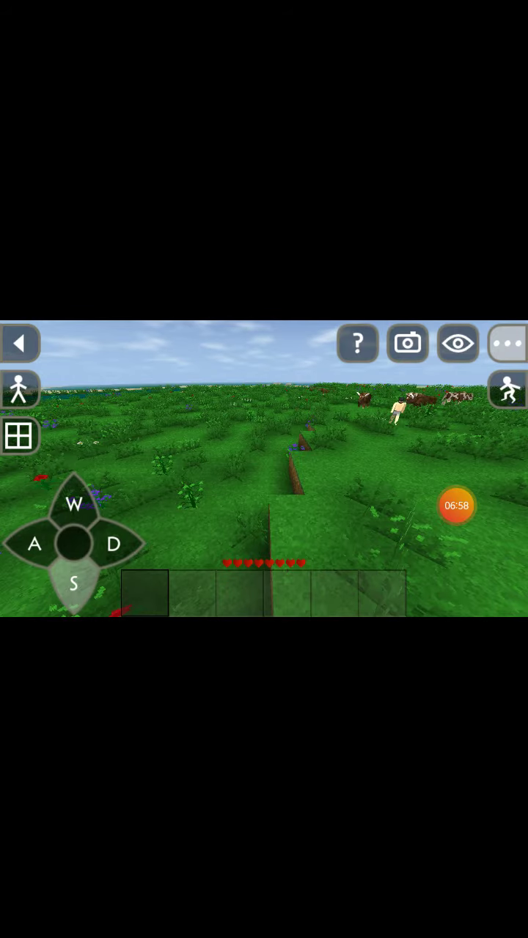
pyautogui.click(458, 343)
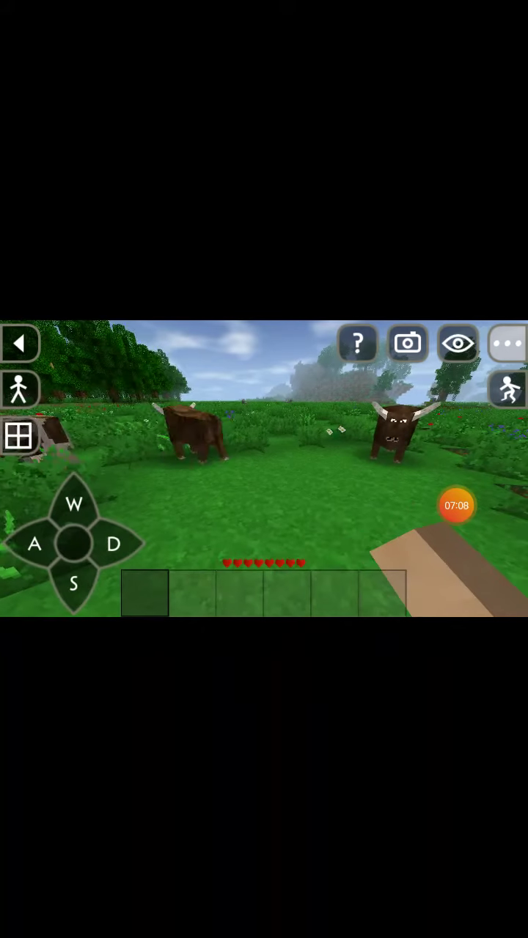
# Approach the bull, back away, and switch to fixed camera among the bull and spotted cows
pyautogui.click(408, 343)
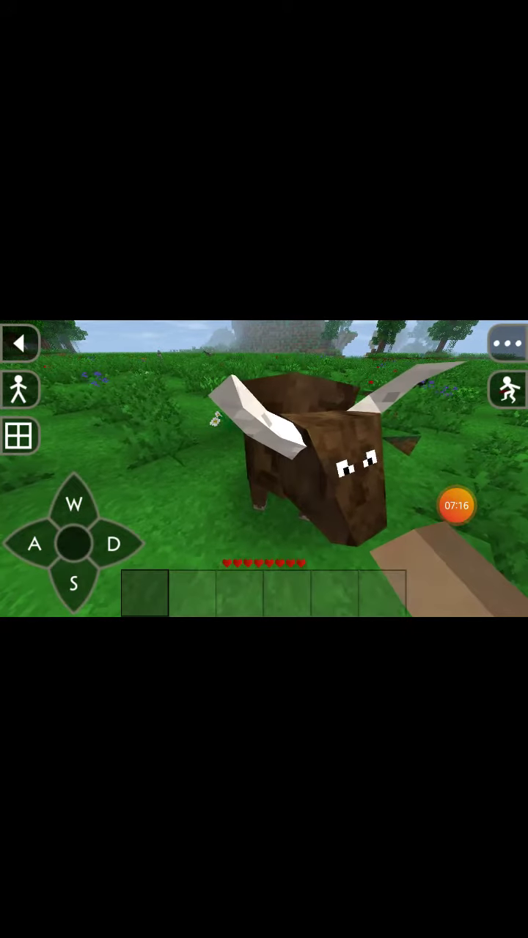
pyautogui.click(73, 584)
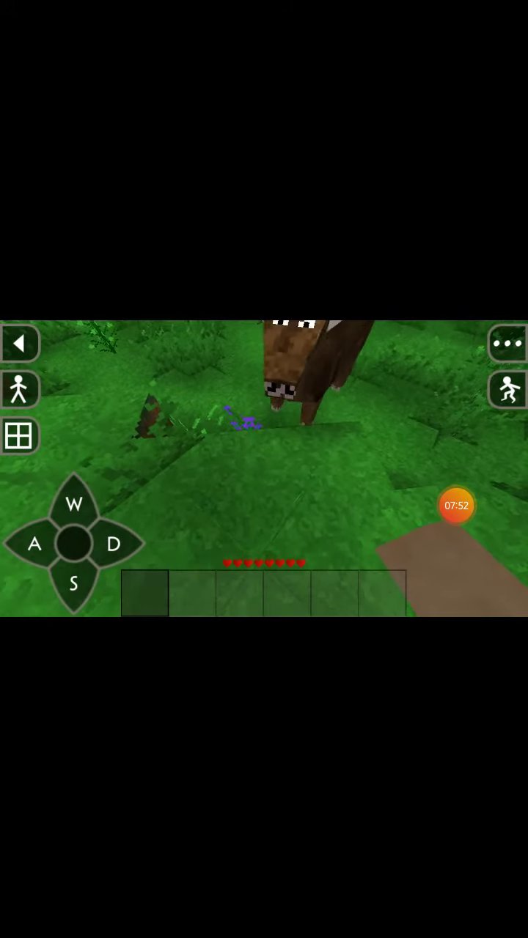
pyautogui.click(509, 344)
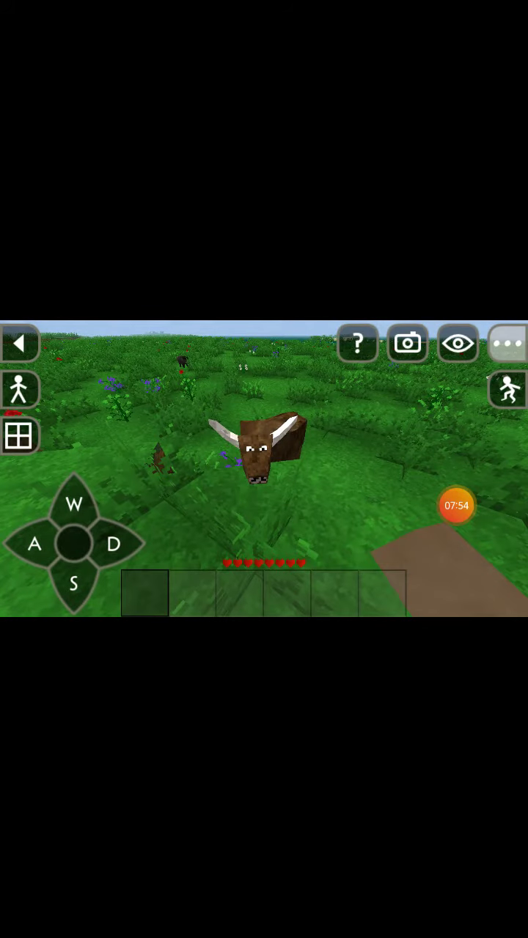
pyautogui.click(408, 343)
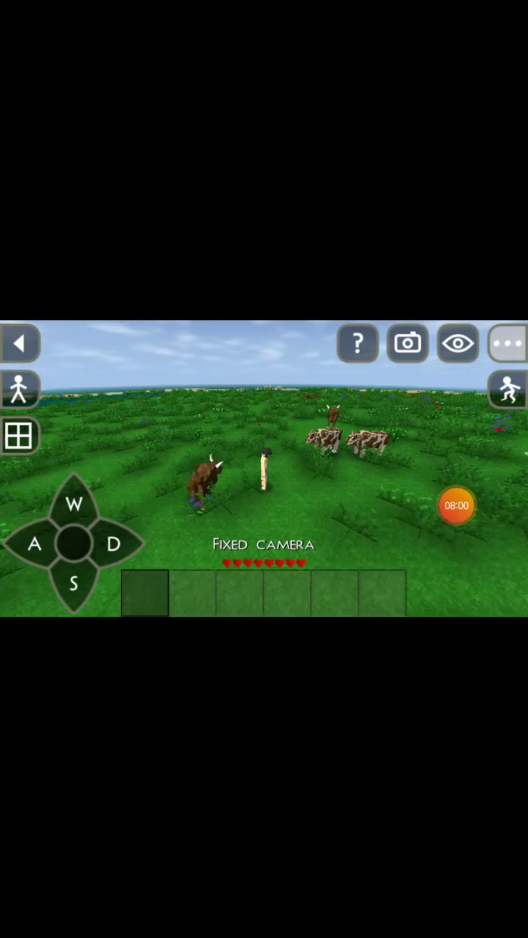
# Walk the player forward and then to the right across the grassland
pyautogui.click(74, 506)
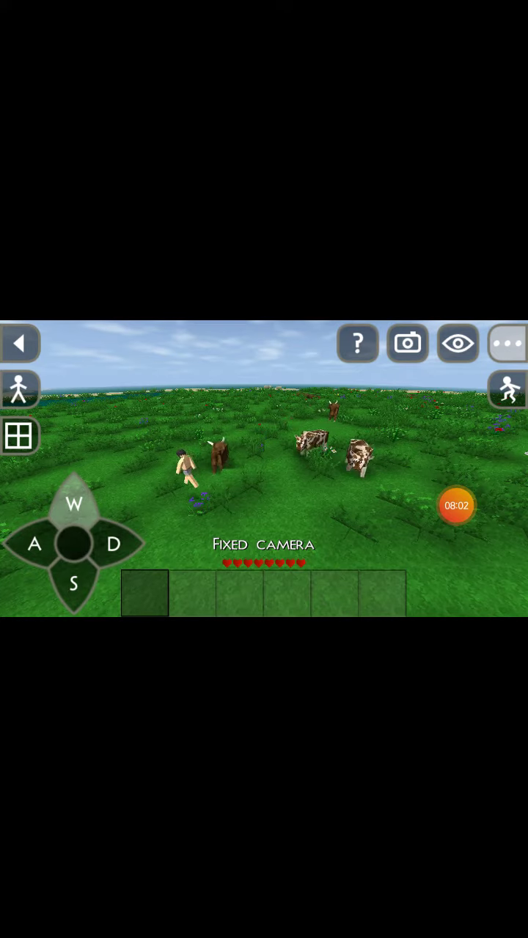
pyautogui.click(74, 506)
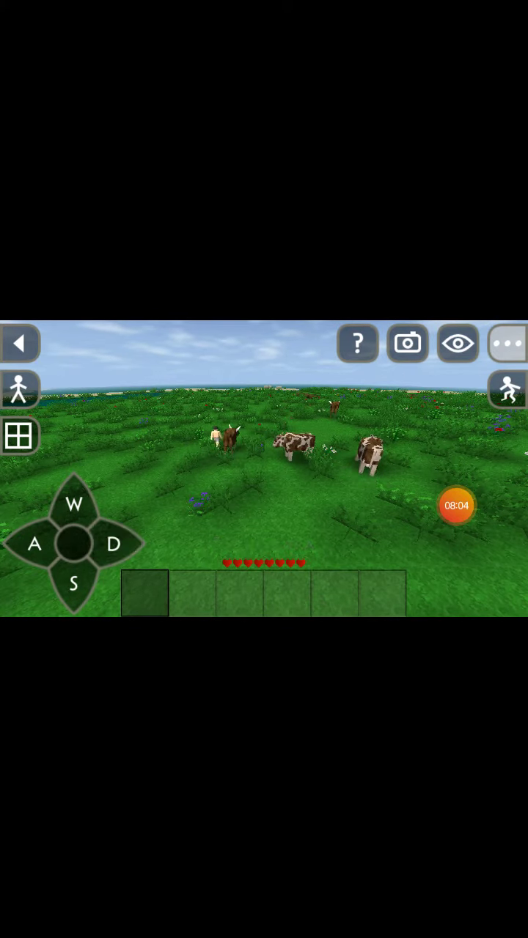
pyautogui.click(113, 545)
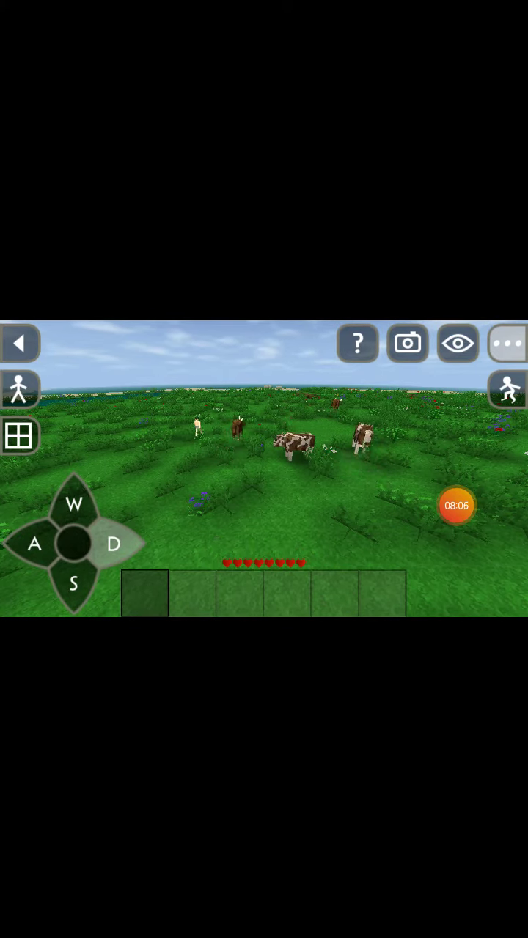
pyautogui.click(73, 506)
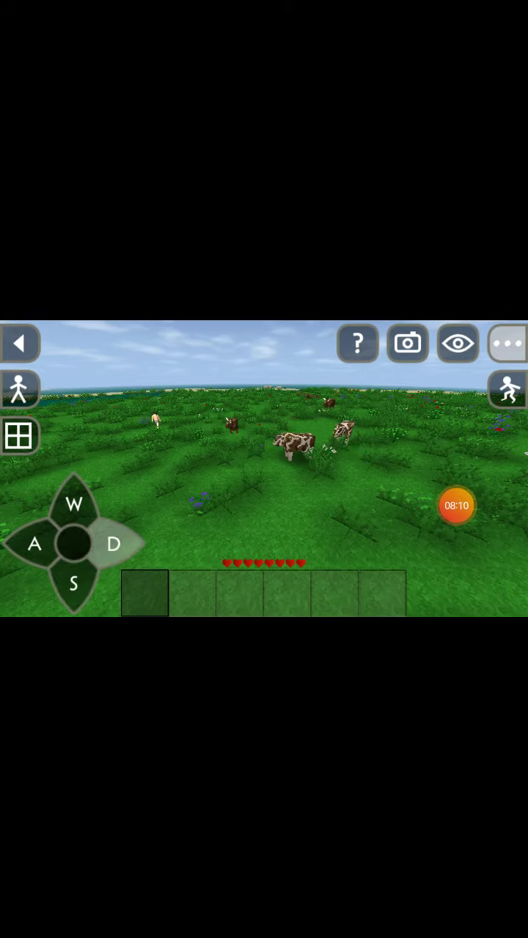
pyautogui.click(114, 545)
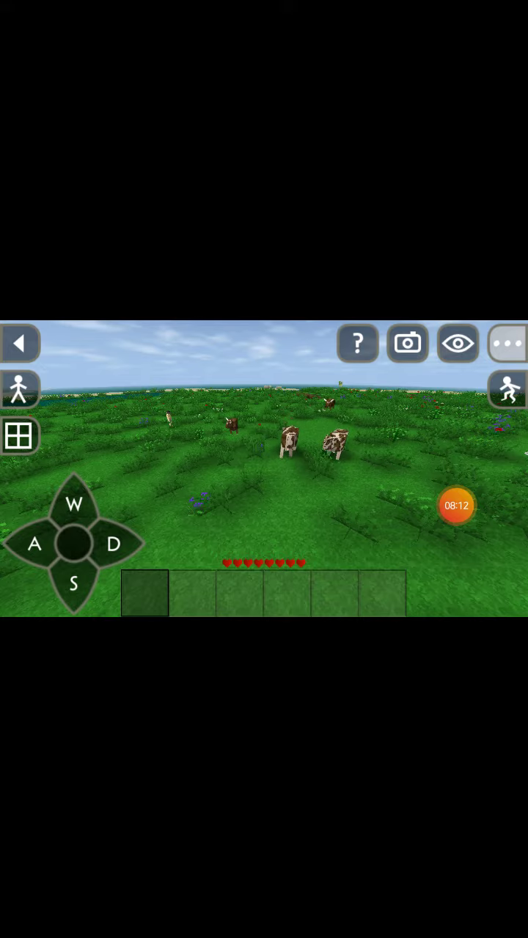
# In first-person view, photograph the sky and pause the game
pyautogui.click(457, 344)
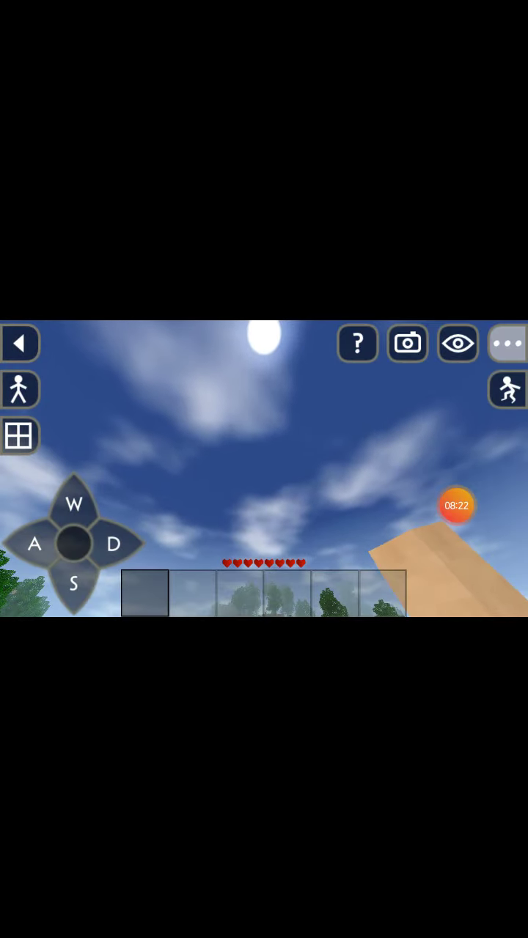
pyautogui.click(407, 344)
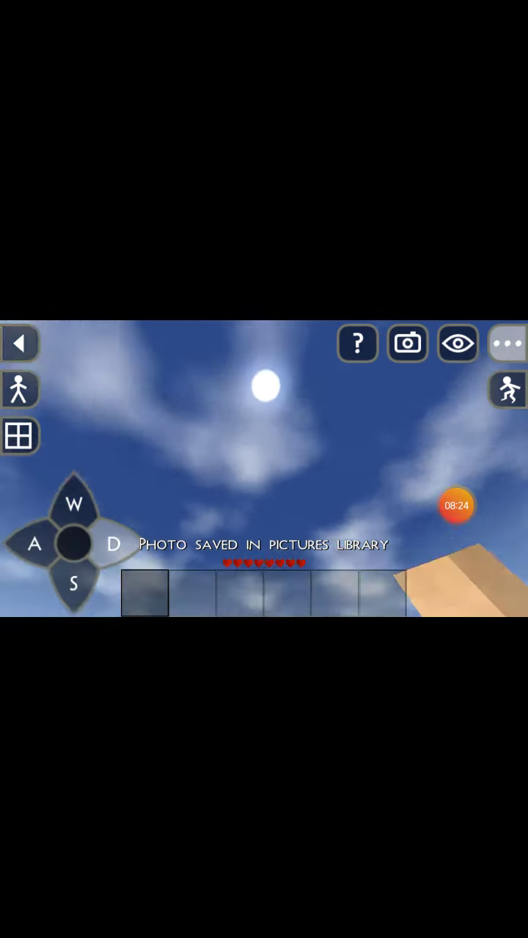
pyautogui.click(507, 343)
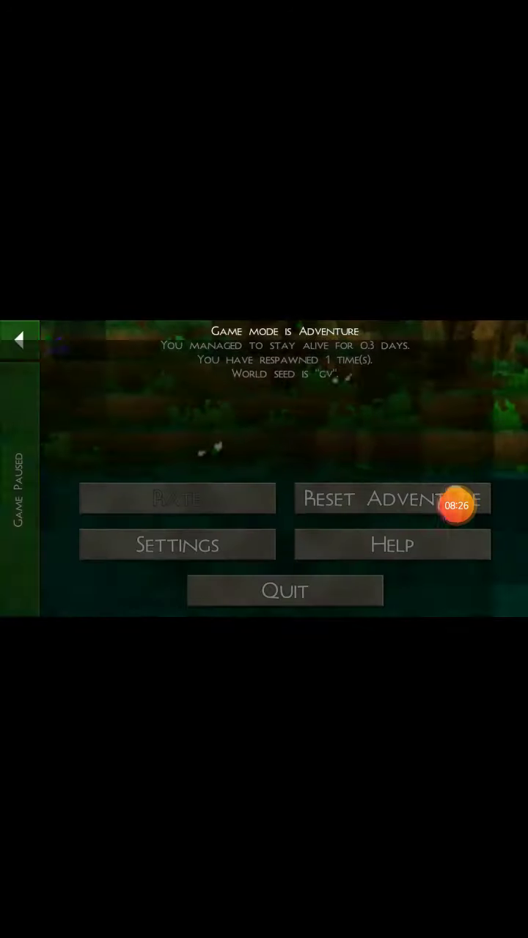